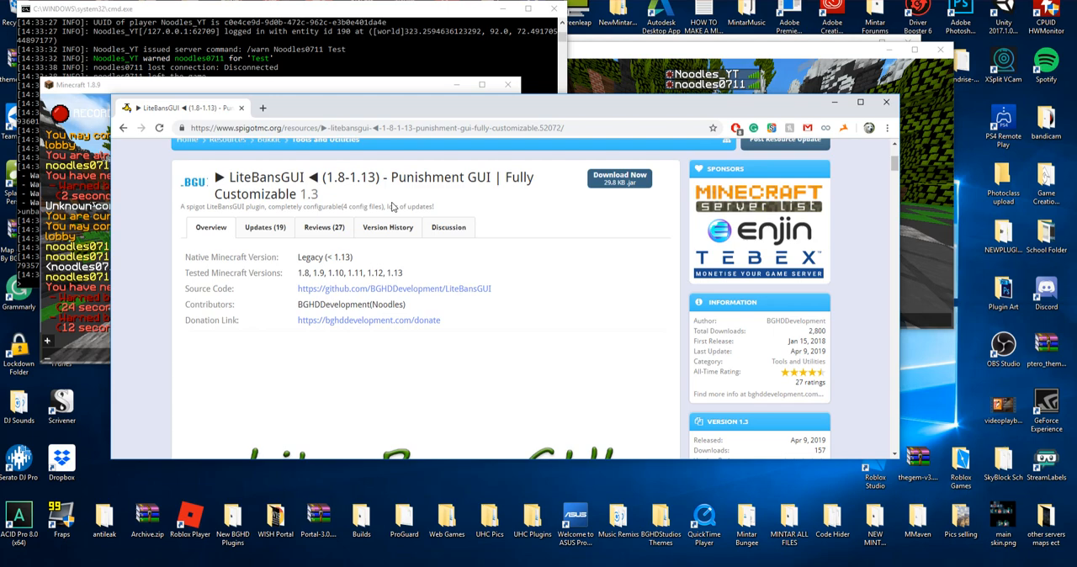
Scroll further down the SpigotMC LiteBansGUI plugin page before switching to the server folders
{"action": "scroll", "scroll_direction": "down", "scroll_amount": 3}
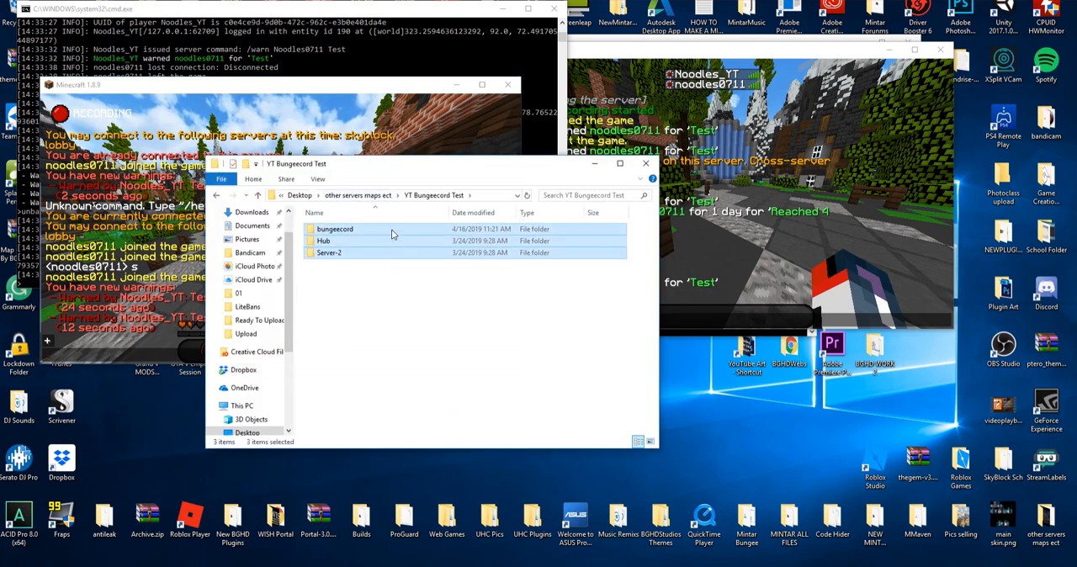
{"action": "mouse_move", "coordinate": [336, 229]}
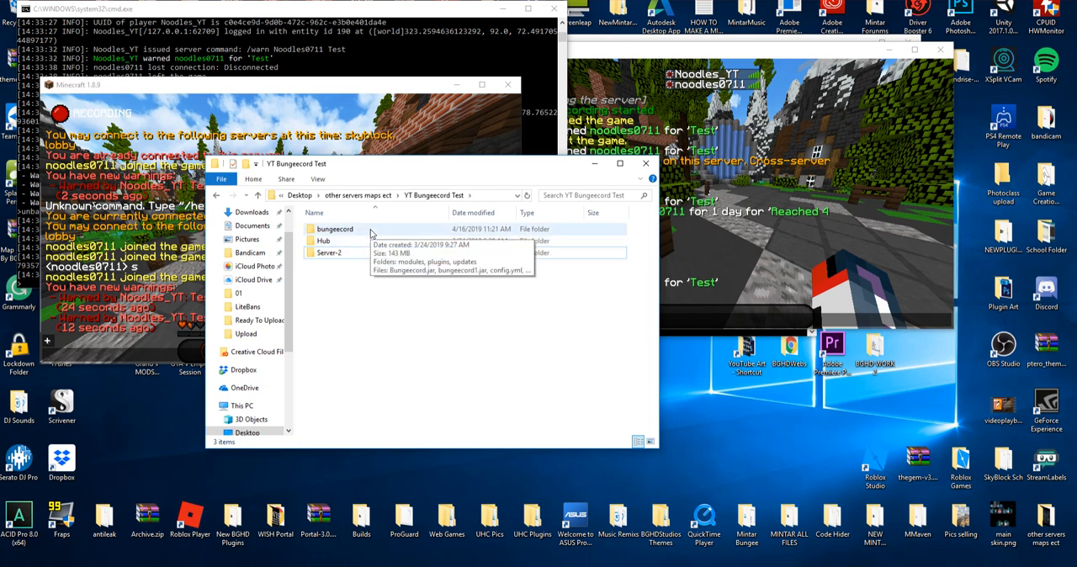
Browse into the Bungeecord proxy folder and its plugins subfolder
{"action": "double_click", "coordinate": [335, 229]}
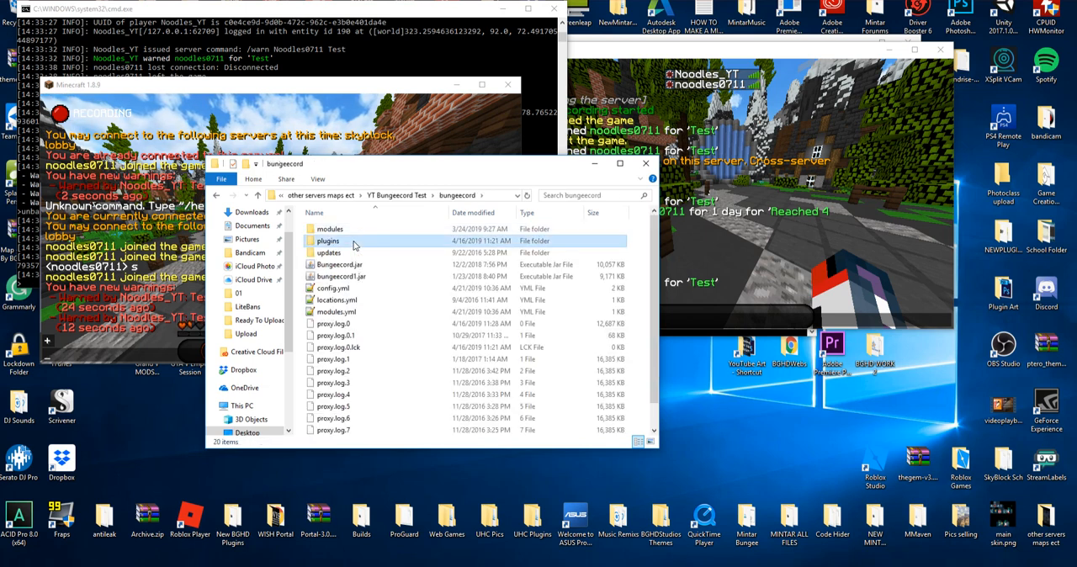
{"action": "double_click", "coordinate": [328, 241]}
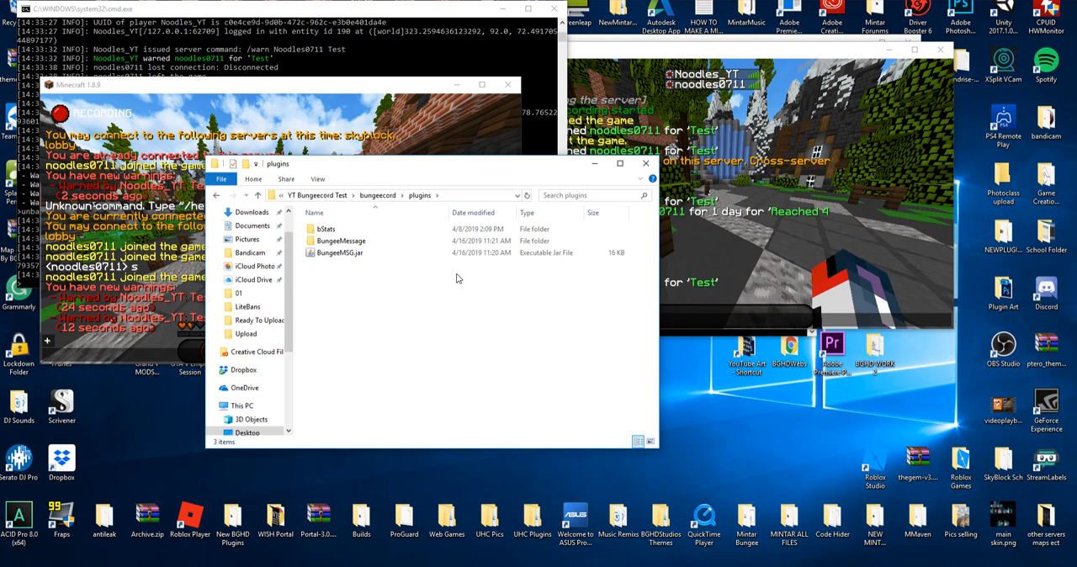
{"action": "mouse_move", "coordinate": [374, 286]}
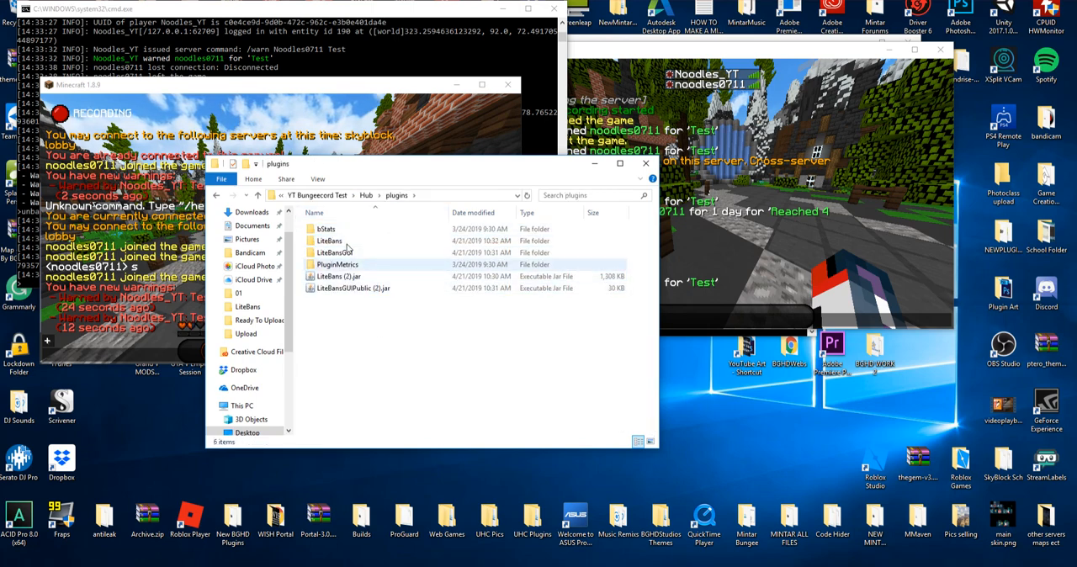
Review Hub's LiteBans config.yml with server_name "hub" and the MySQL driver settings
{"action": "double_click", "coordinate": [328, 252]}
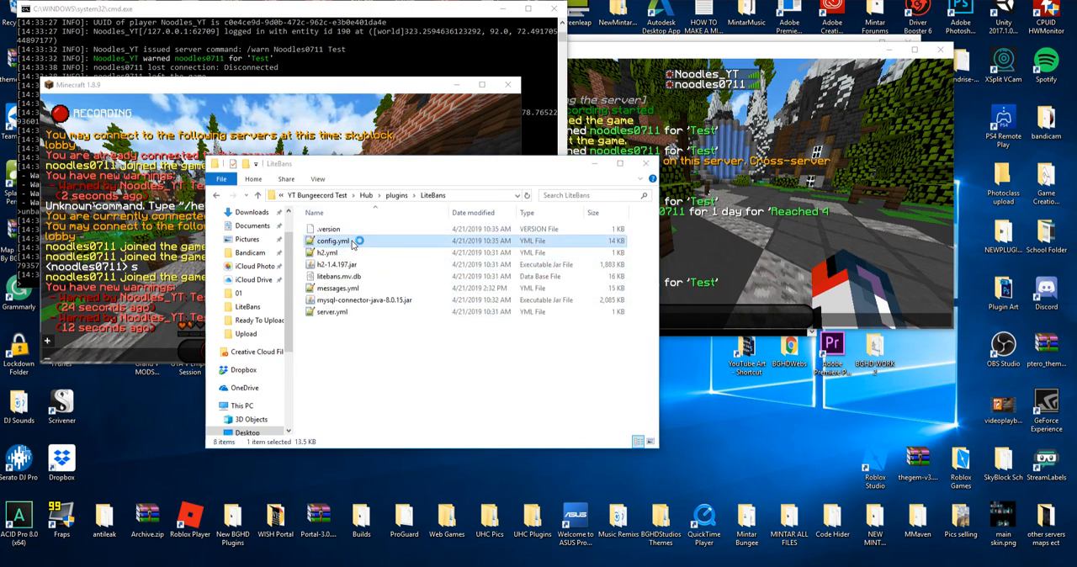
{"action": "double_click", "coordinate": [330, 240]}
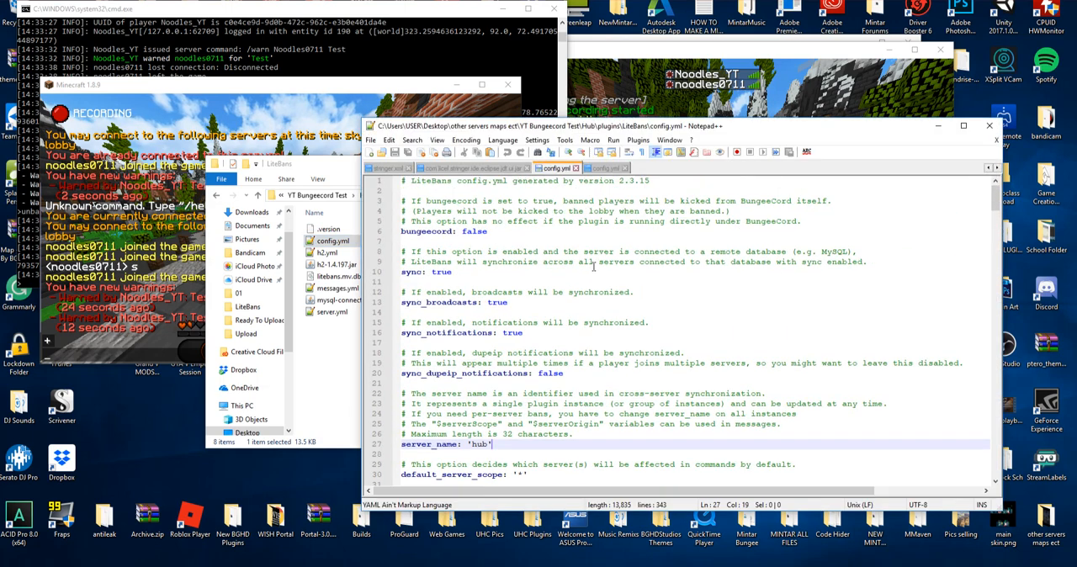
{"action": "left_click", "coordinate": [474, 232]}
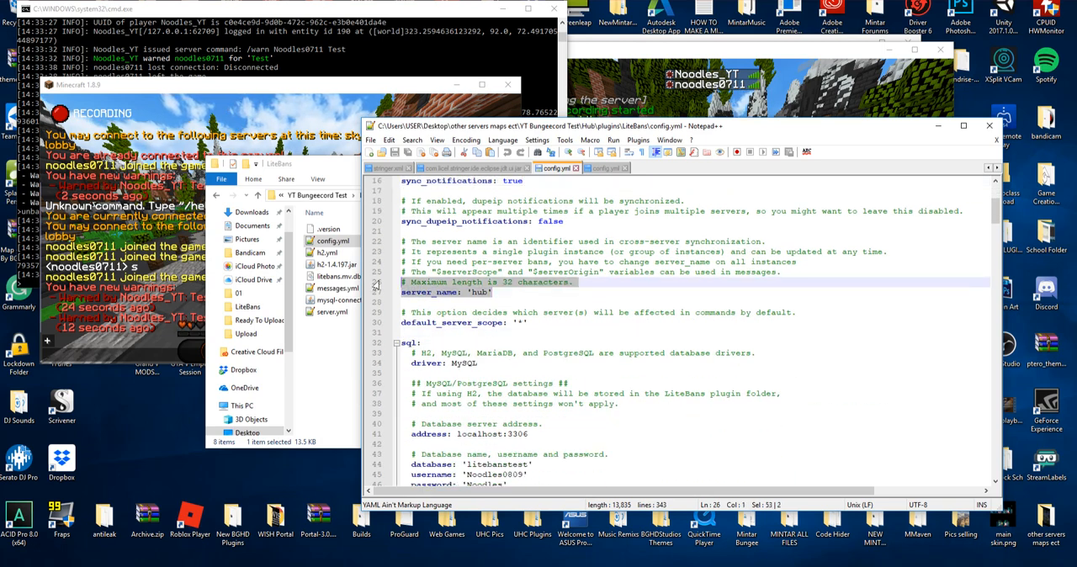
{"action": "scroll", "scroll_direction": "down", "scroll_amount": 3}
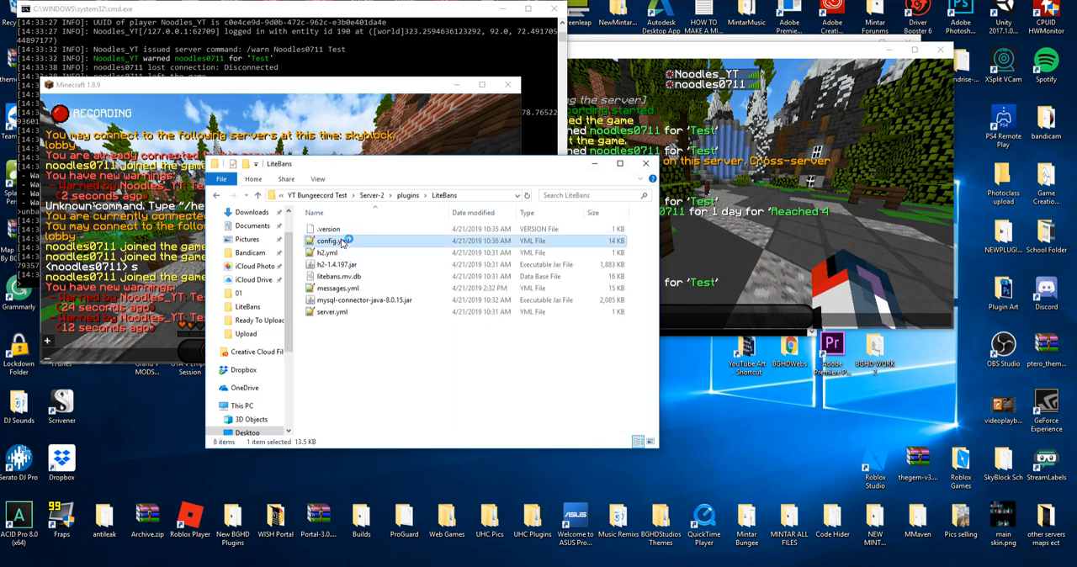
View Server-2's LiteBans config.yml to compare it with the Hub's settings
{"action": "double_click", "coordinate": [328, 241]}
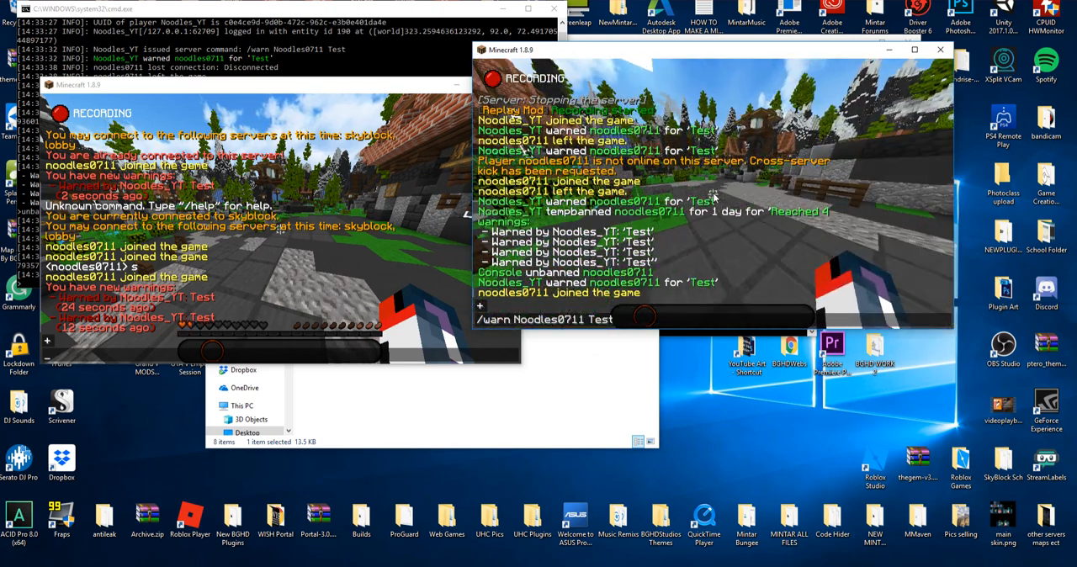
{"action": "type", "text": "/punish noodles0711"}
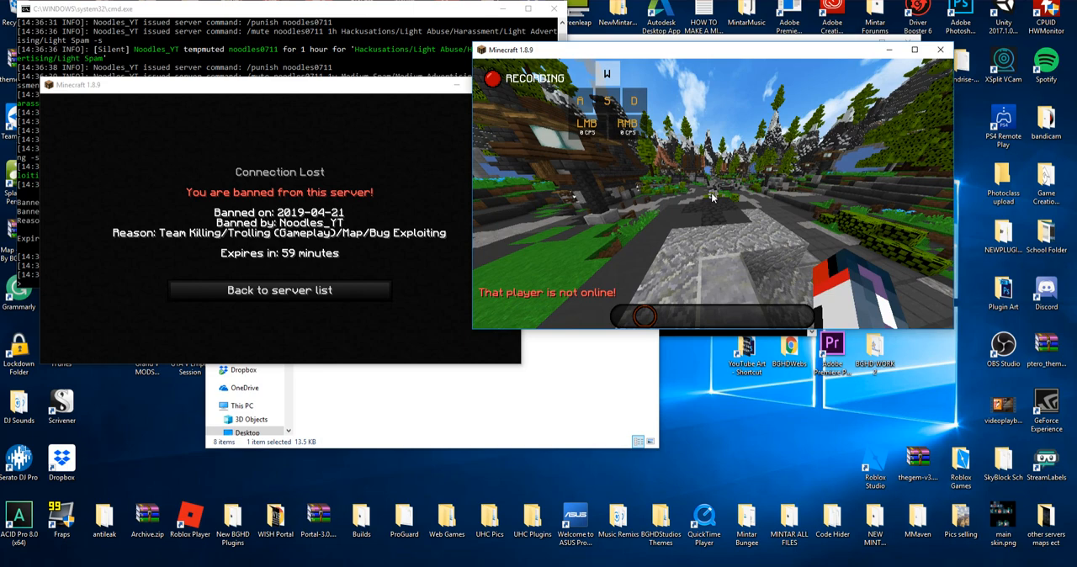
Return to the server list and rejoin localhost after the unban
{"action": "left_click", "coordinate": [280, 290]}
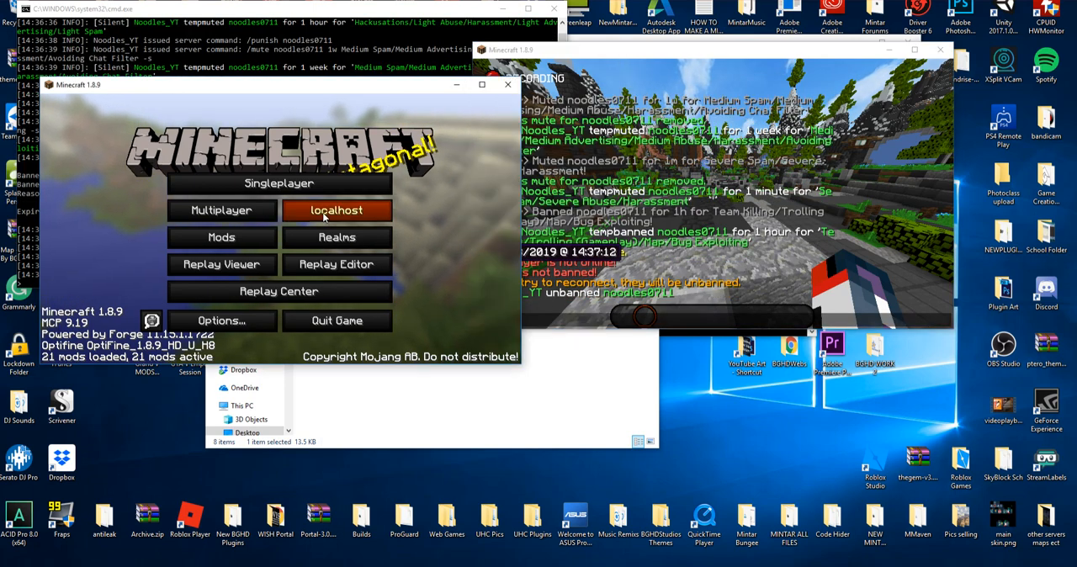
{"action": "left_click", "coordinate": [336, 210]}
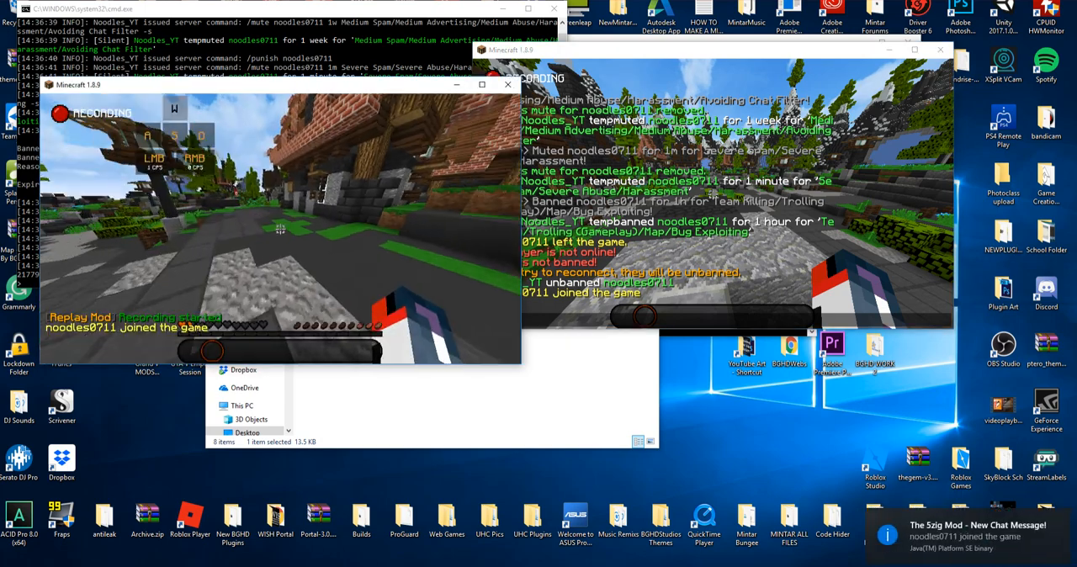